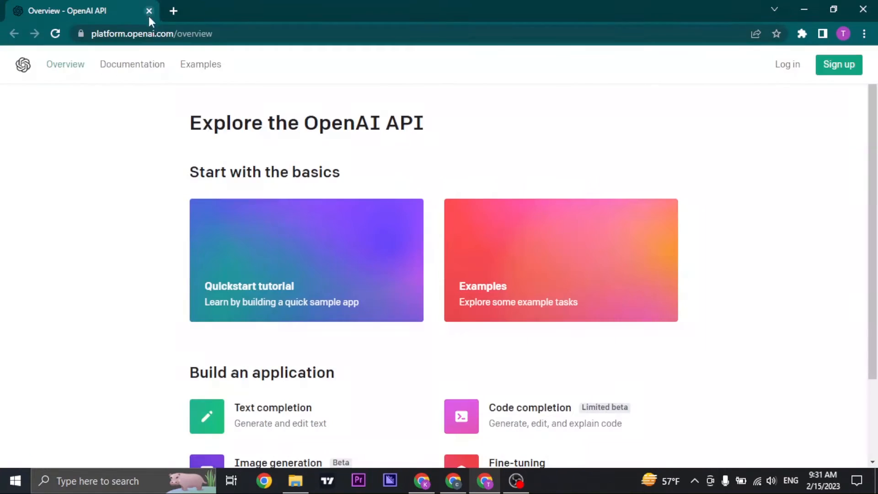
{"action": "mouse_move", "coordinate": [112, 50]}
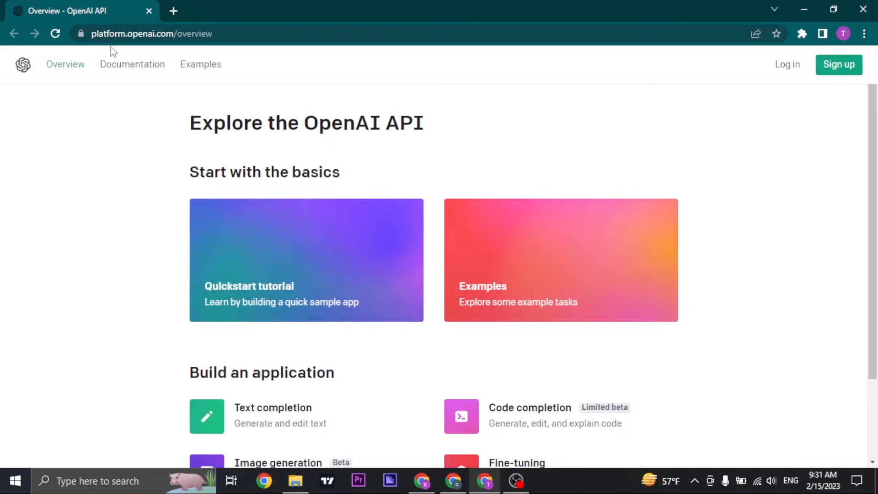
{"action": "mouse_move", "coordinate": [198, 46]}
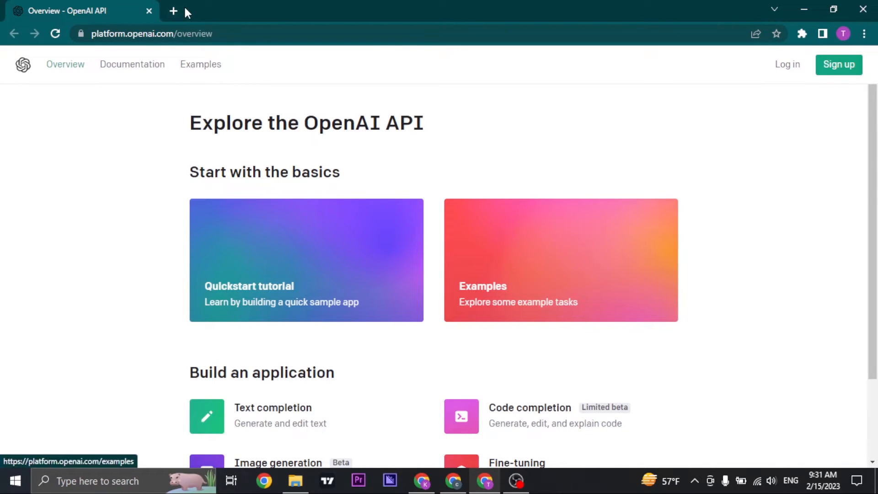
{"action": "mouse_move", "coordinate": [154, 99]}
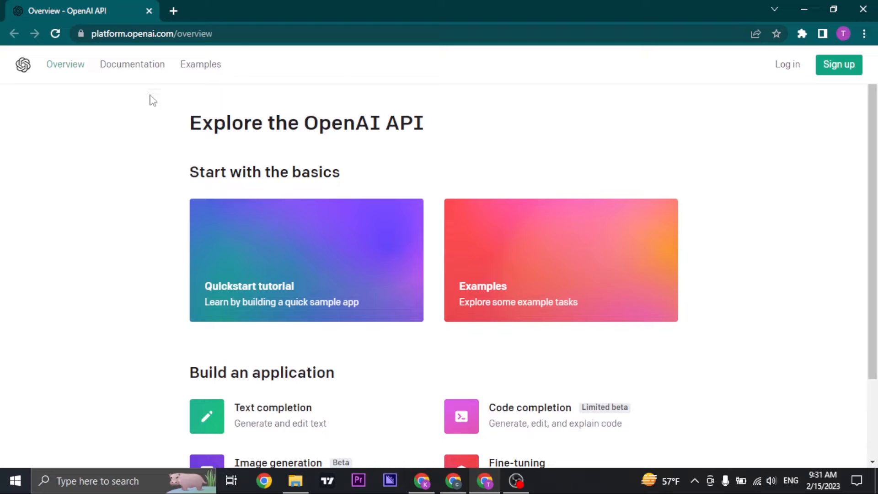
{"action": "mouse_move", "coordinate": [785, 117]}
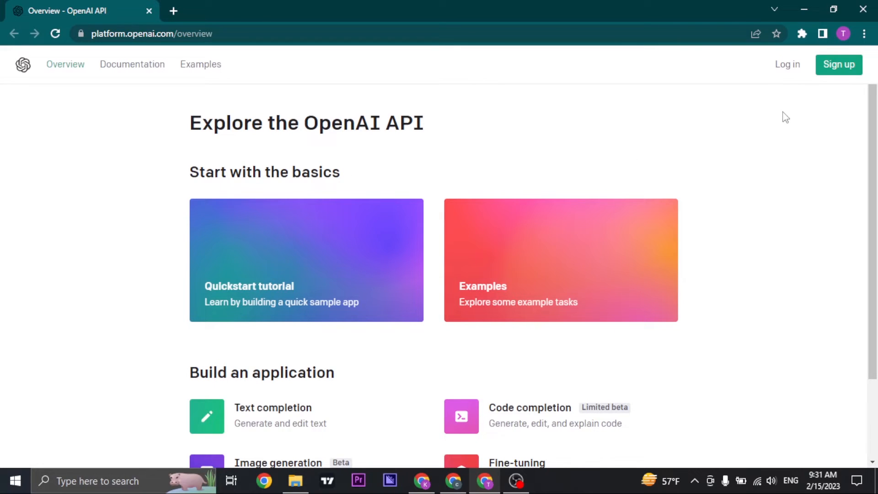
{"action": "mouse_move", "coordinate": [787, 66]}
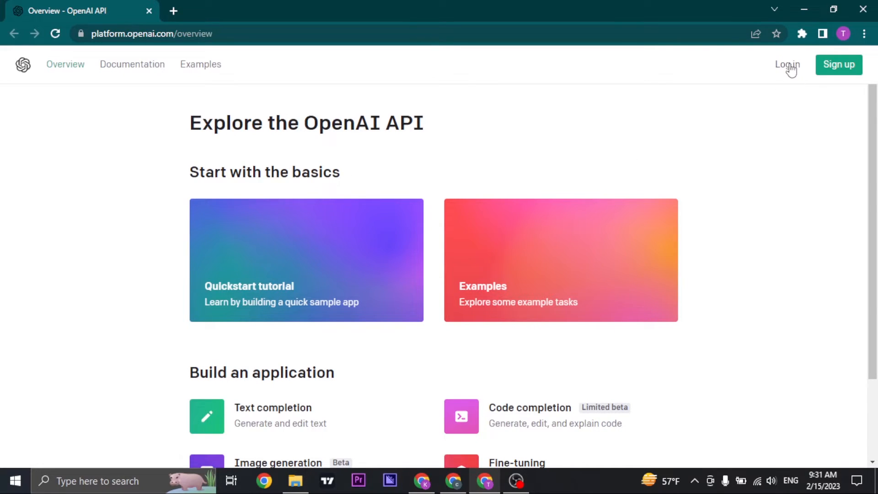
Start logging in with the saved email address
{"action": "left_click", "coordinate": [786, 64]}
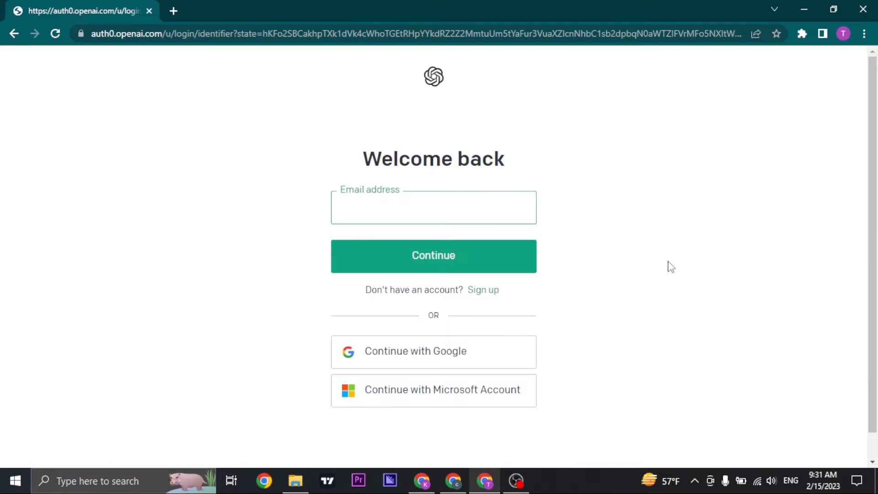
{"action": "mouse_move", "coordinate": [627, 268]}
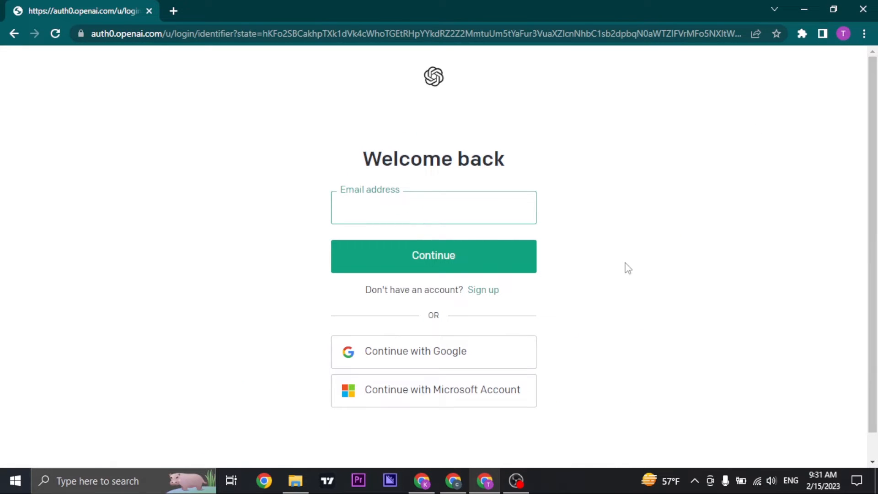
{"action": "type", "text": "t"}
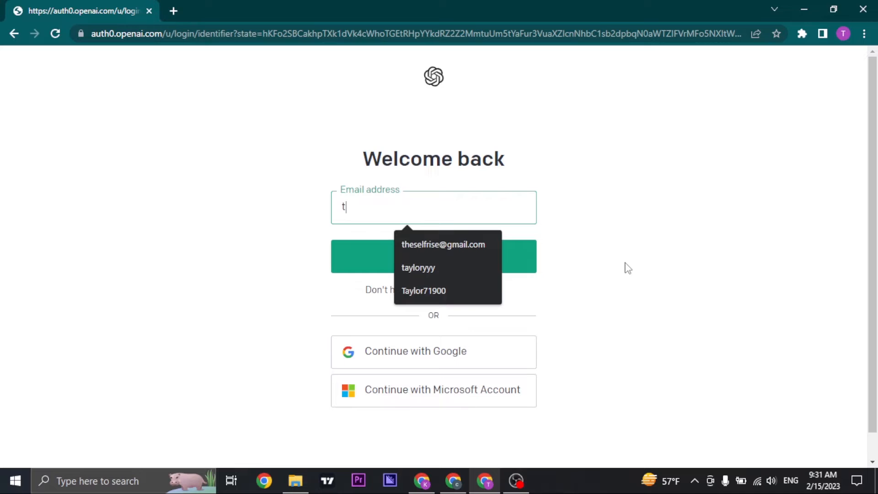
{"action": "left_click", "coordinate": [443, 244]}
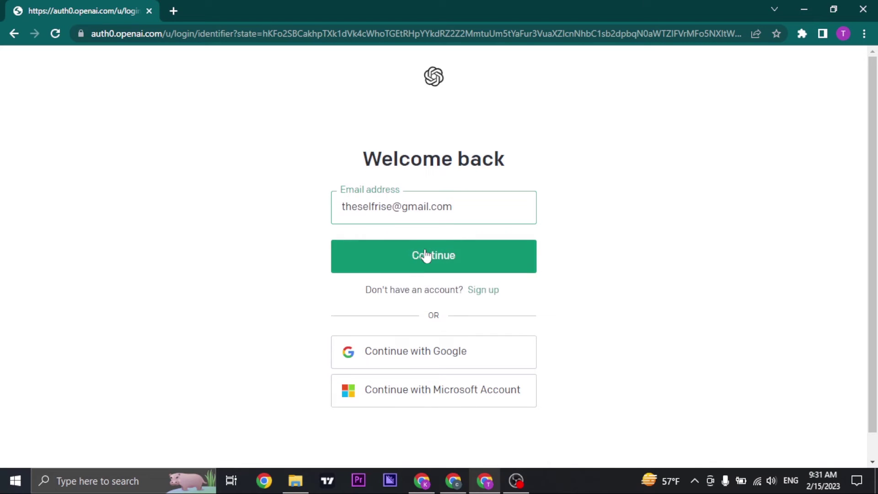
{"action": "left_click", "coordinate": [432, 255]}
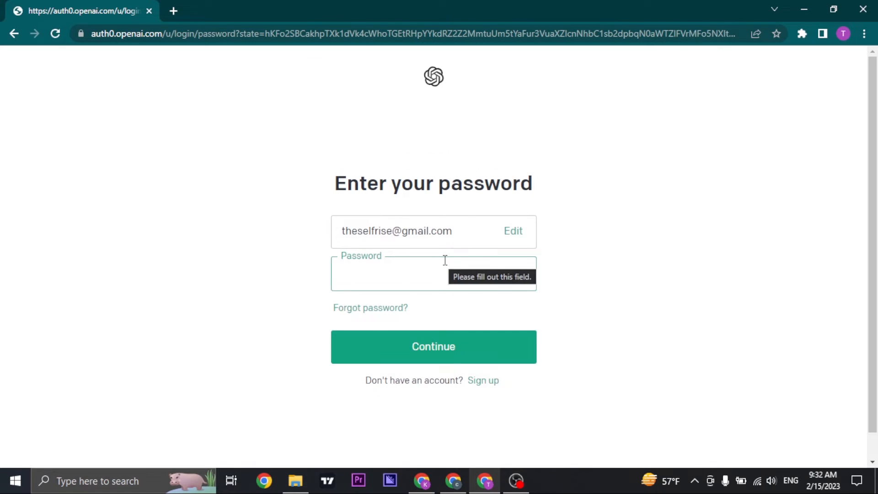
Enter the password and finish signing in to the OpenAI Platform
{"action": "left_click", "coordinate": [433, 273]}
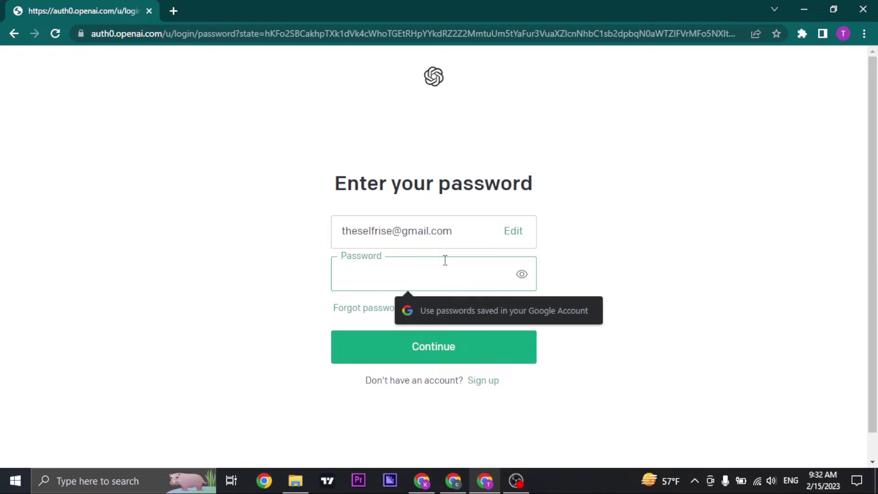
{"action": "type", "text": "password"}
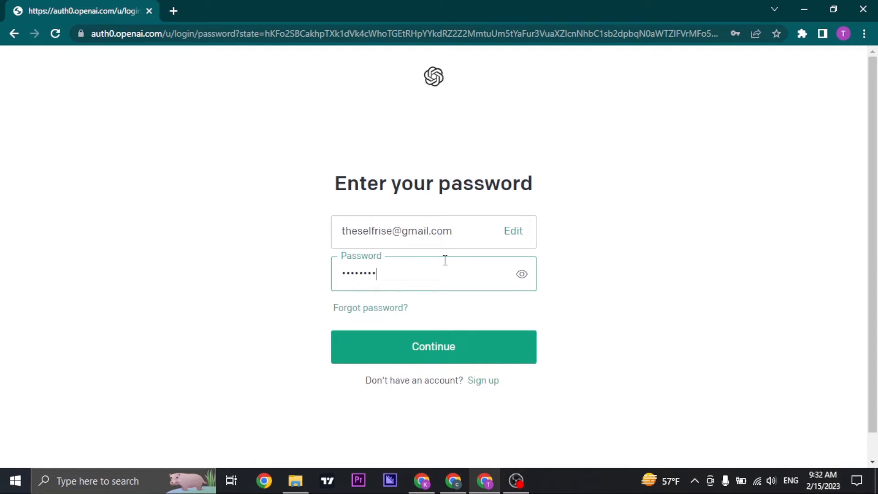
{"action": "left_click", "coordinate": [432, 345]}
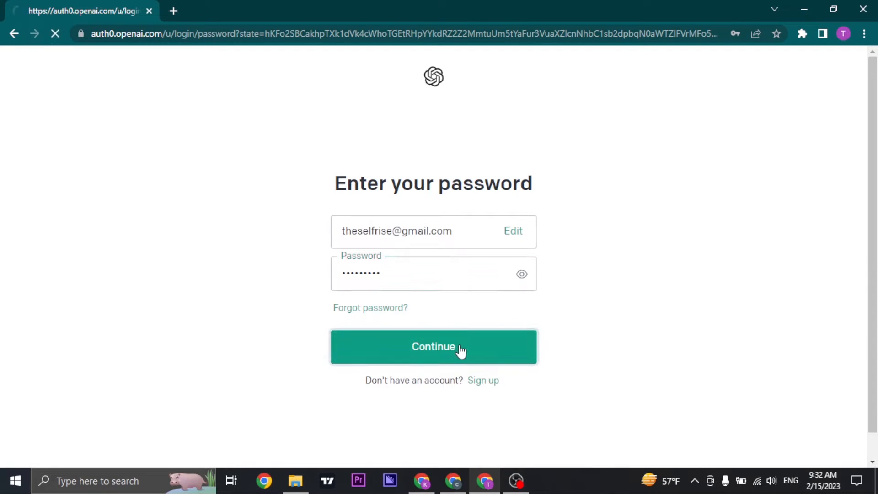
{"action": "left_click", "coordinate": [432, 346]}
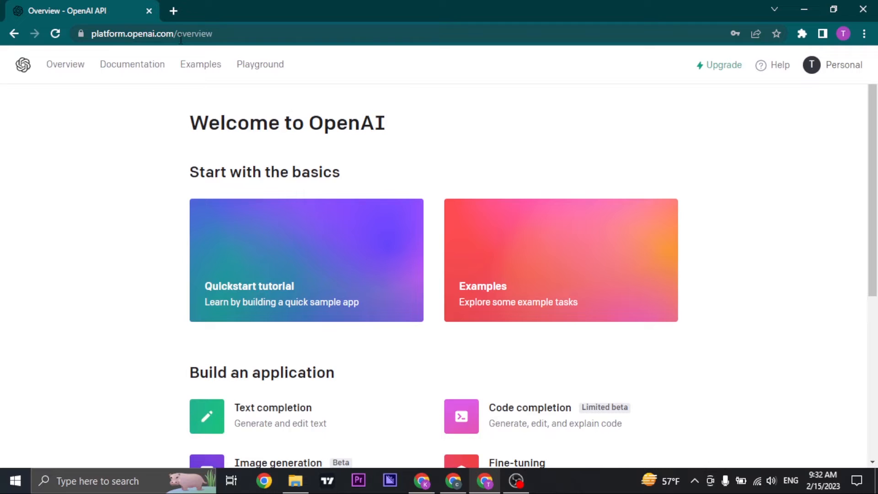
{"action": "mouse_move", "coordinate": [695, 116]}
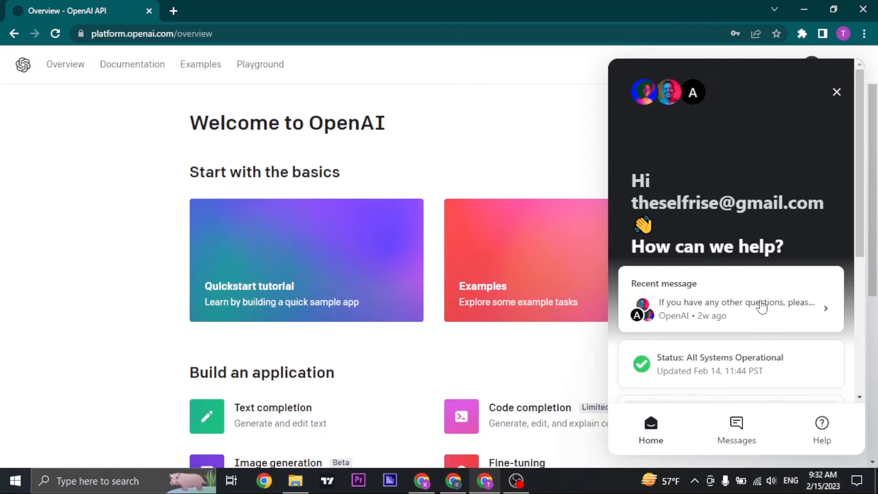
Scroll the help widget to reach the 'Send us a message' option
{"action": "scroll", "scroll_direction": "down", "scroll_amount": 3}
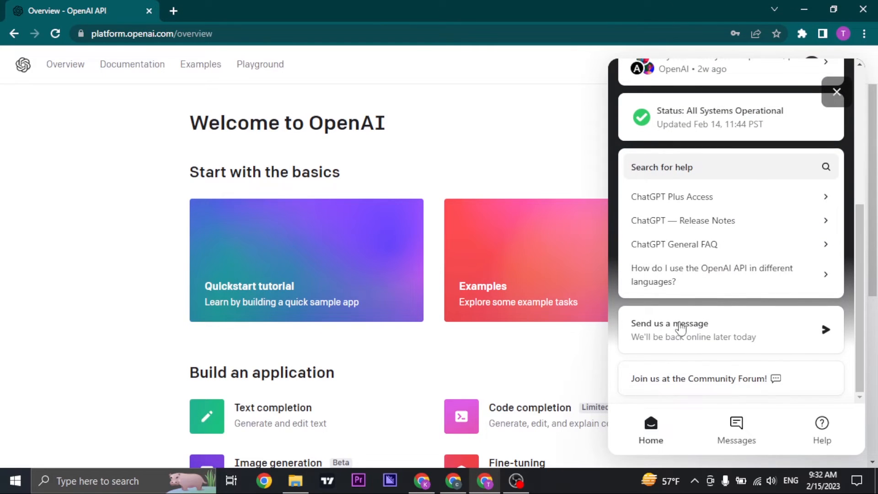
{"action": "mouse_move", "coordinate": [709, 338]}
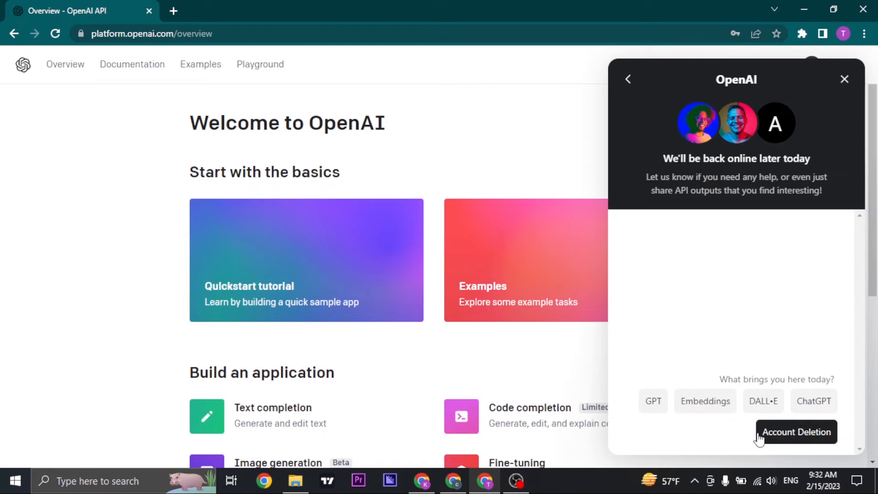
{"action": "mouse_move", "coordinate": [795, 441]}
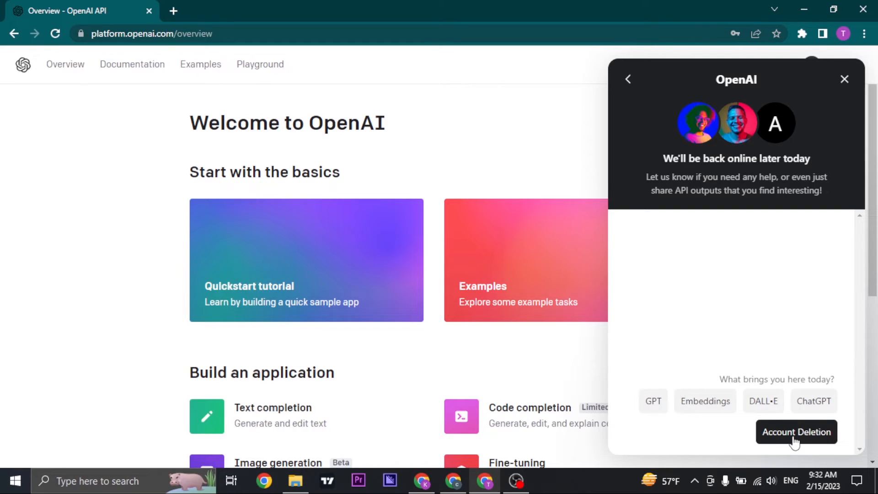
Choose the 'Account Deletion' quick reply in the support chat
{"action": "left_click", "coordinate": [795, 431]}
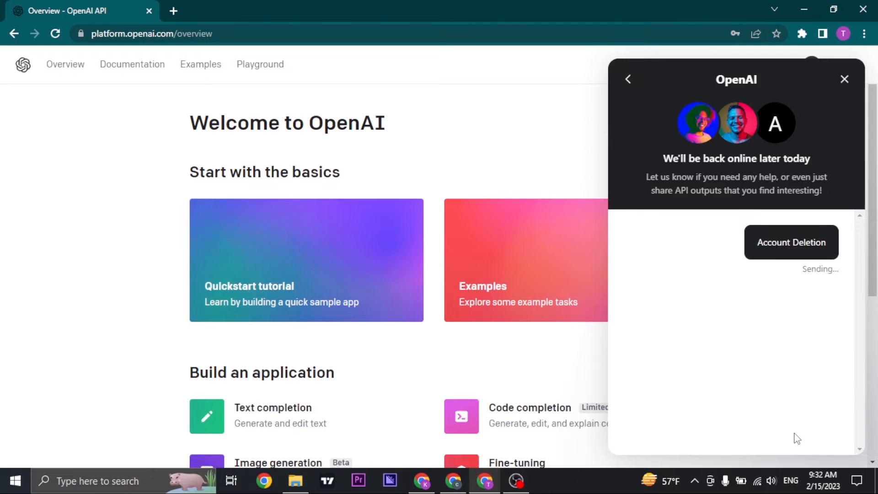
{"action": "left_click", "coordinate": [791, 241]}
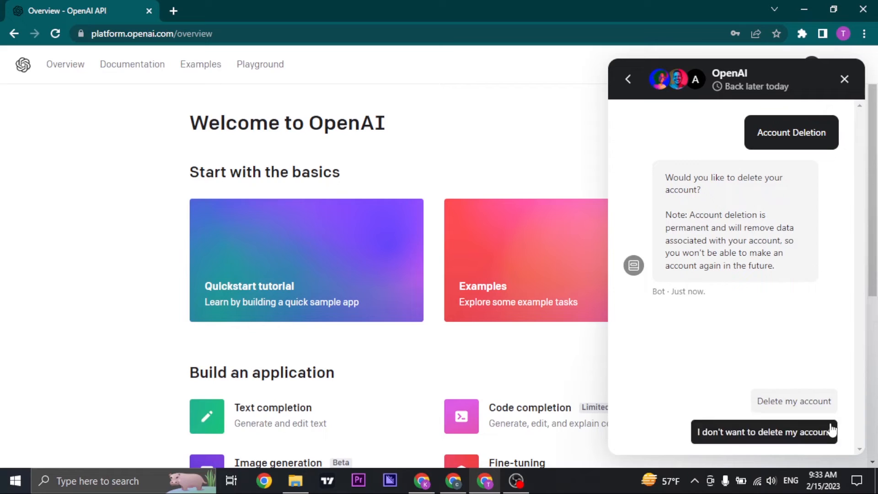
{"action": "mouse_move", "coordinate": [794, 400]}
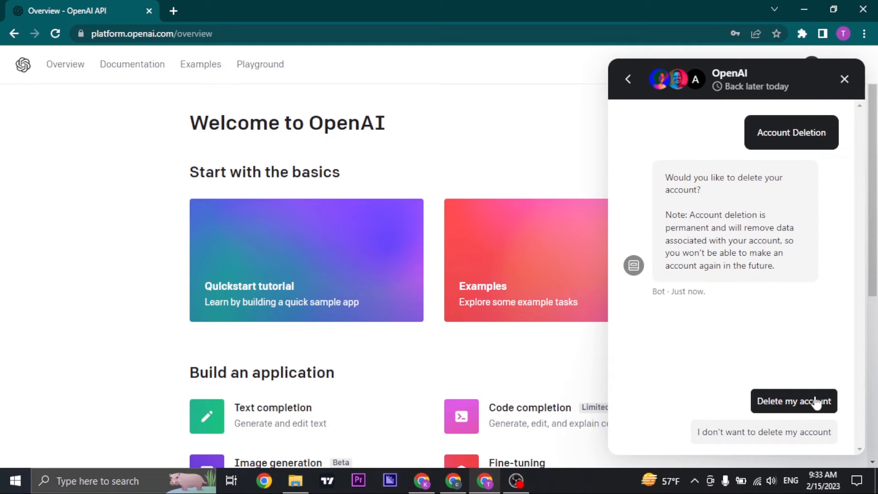
{"action": "mouse_move", "coordinate": [790, 394]}
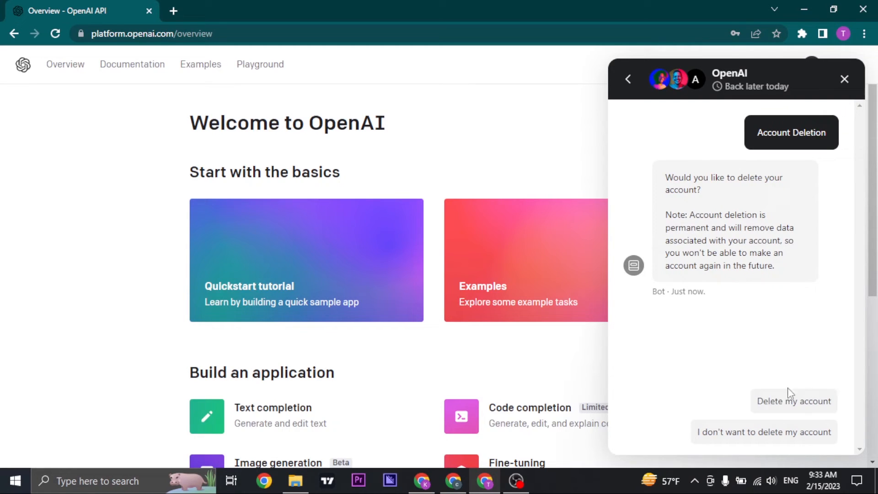
{"action": "mouse_move", "coordinate": [674, 224]}
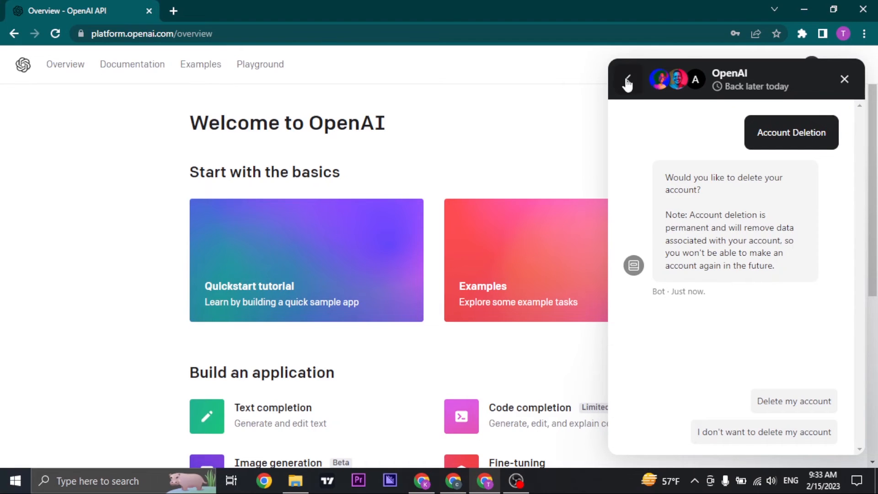
Return to the help chat home showing the account-deletion question
{"action": "left_click", "coordinate": [628, 79]}
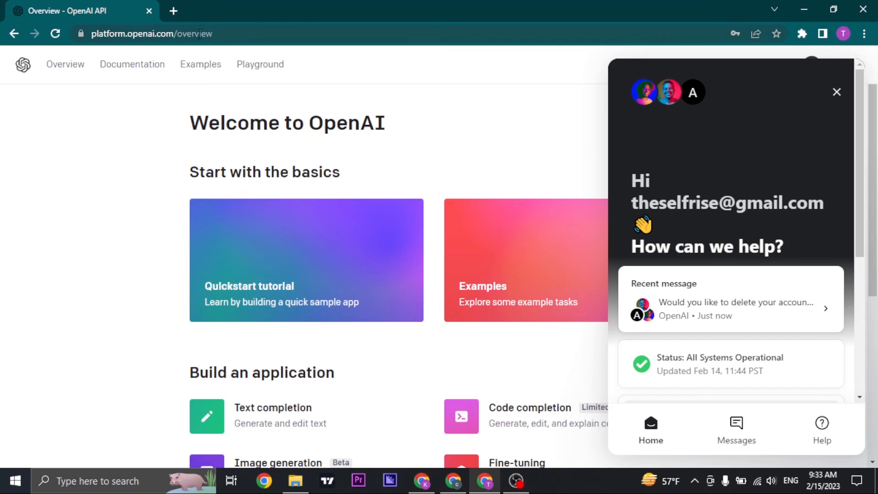
{"action": "mouse_move", "coordinate": [424, 155]}
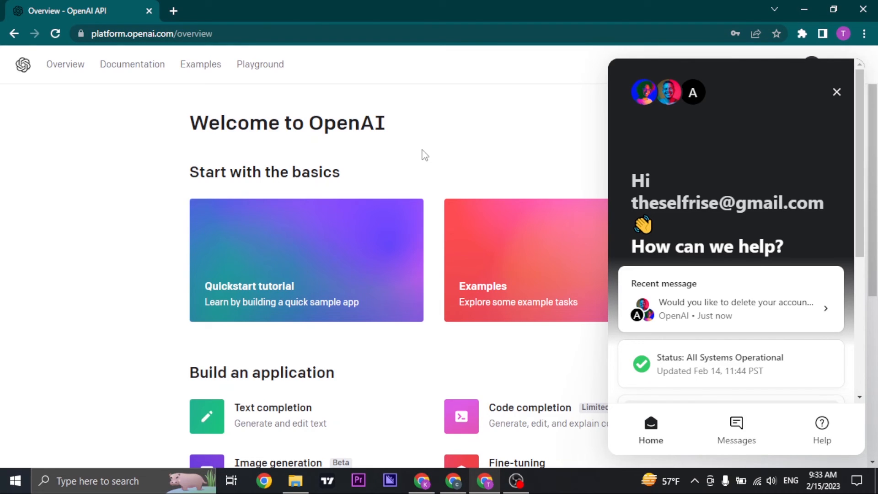